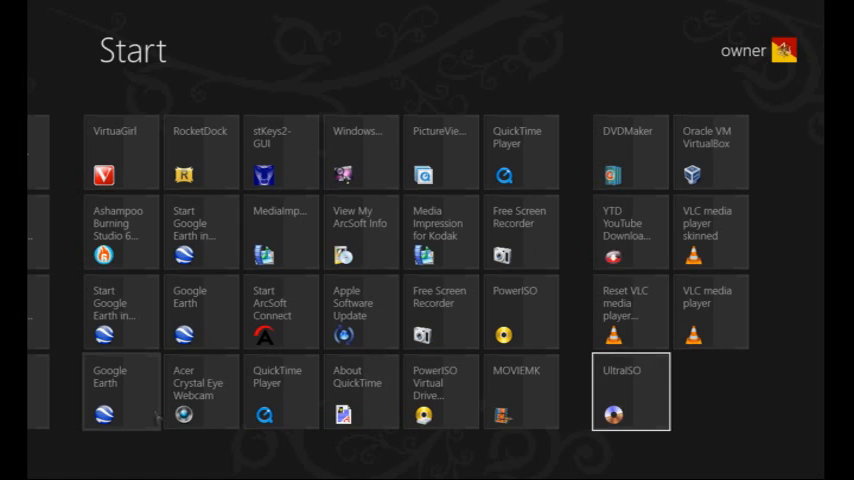
# Step: Launch Microsoft Word 2007 with a blank Document1
pyautogui.click(520, 311)
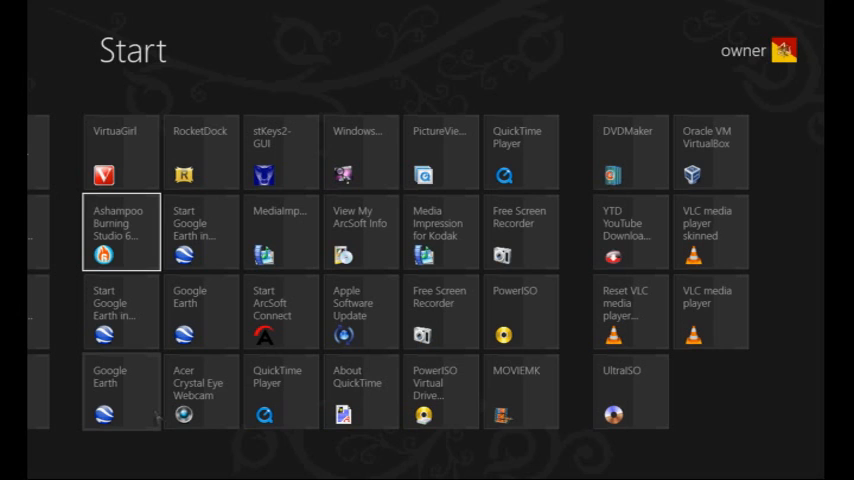
pyautogui.click(120, 152)
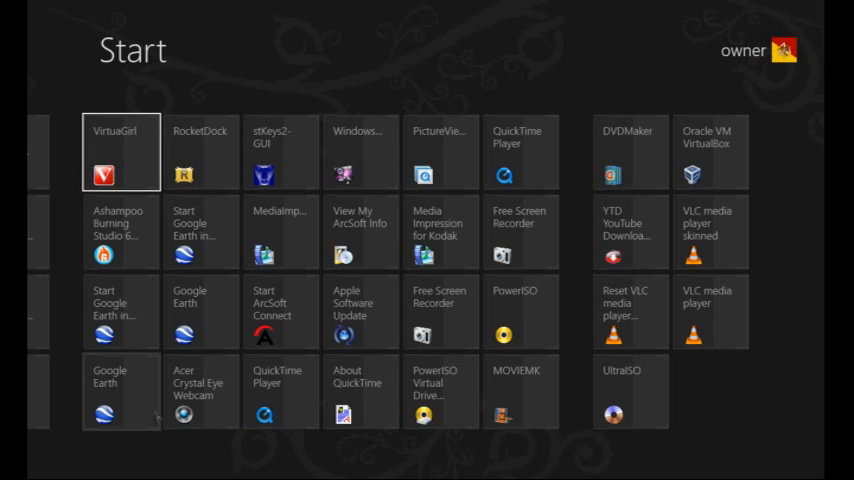
pyautogui.click(120, 391)
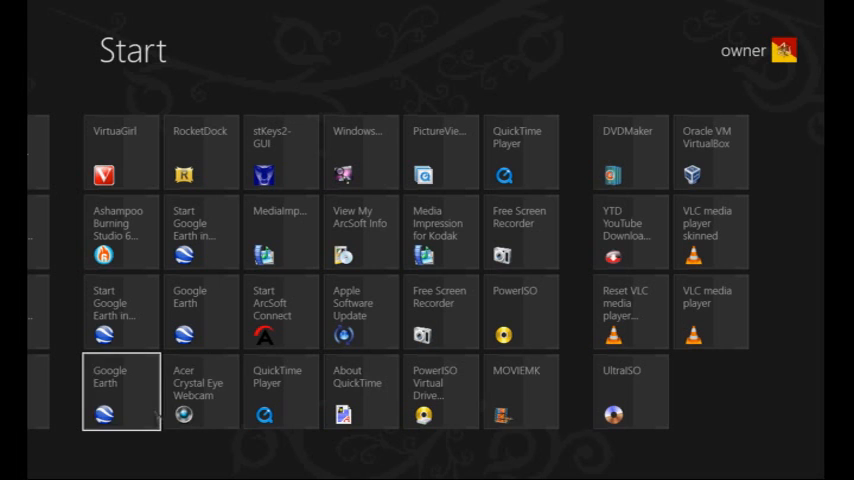
pyautogui.hscroll(-3)
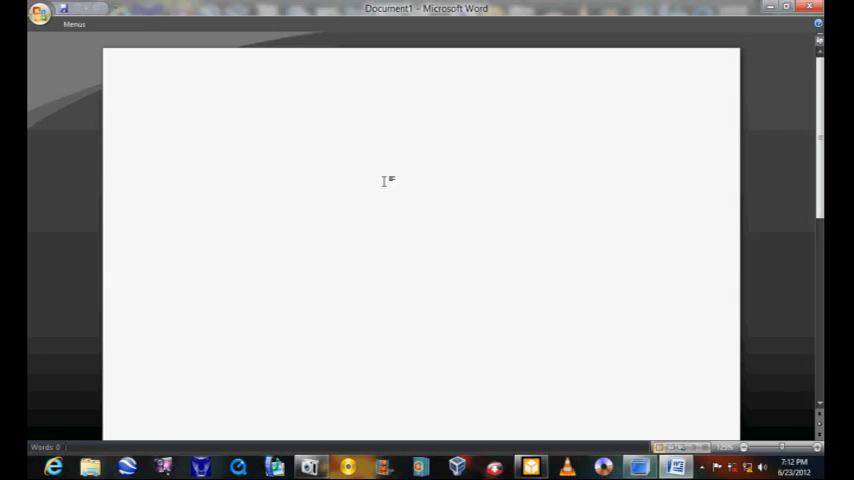
pyautogui.moveTo(64, 78)
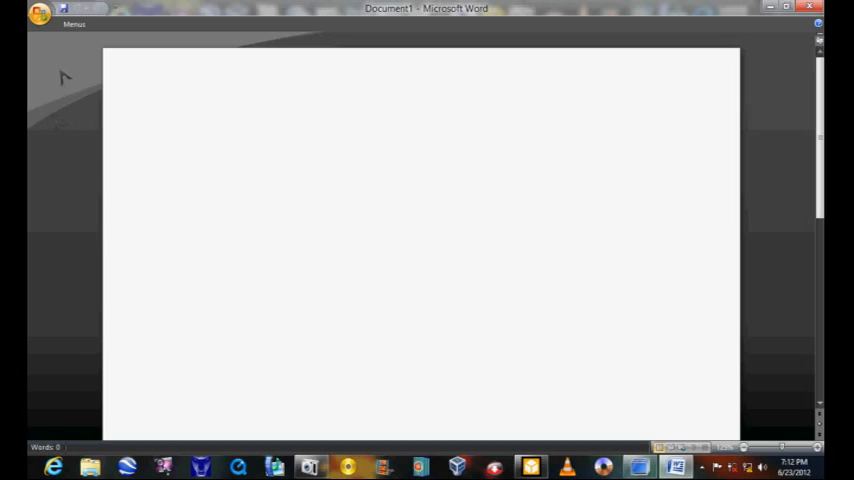
# Step: Type 'hell' at the top of the blank page
pyautogui.click(178, 130)
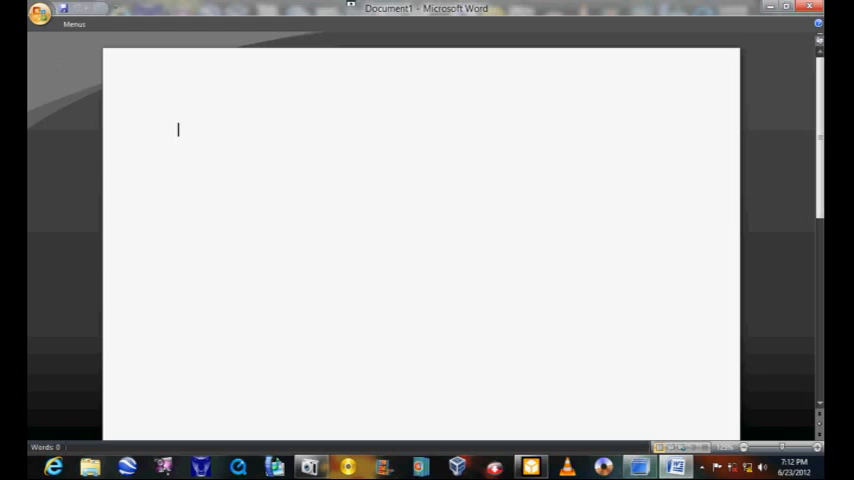
pyautogui.write('h')
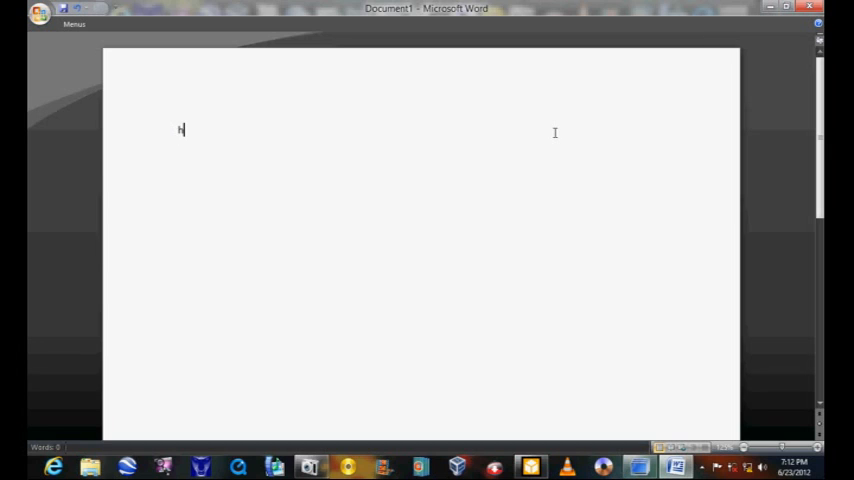
pyautogui.write('ell')
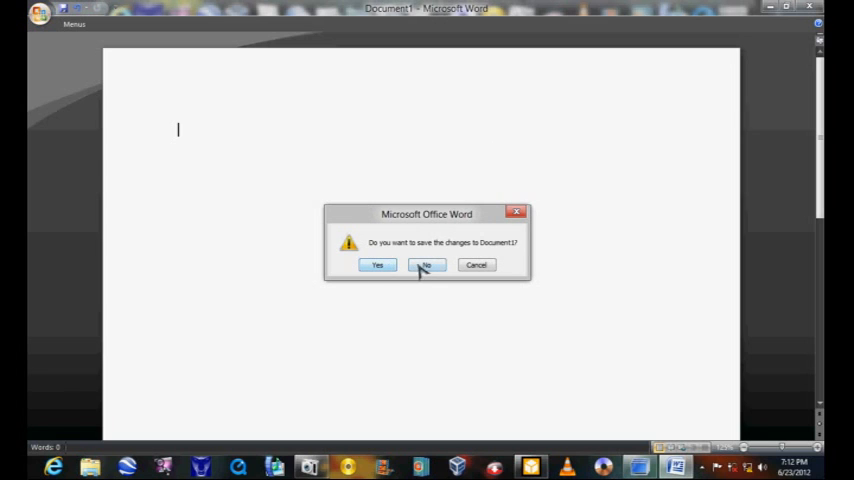
# Step: Answer No to the save prompt so Word closes without saving
pyautogui.click(426, 264)
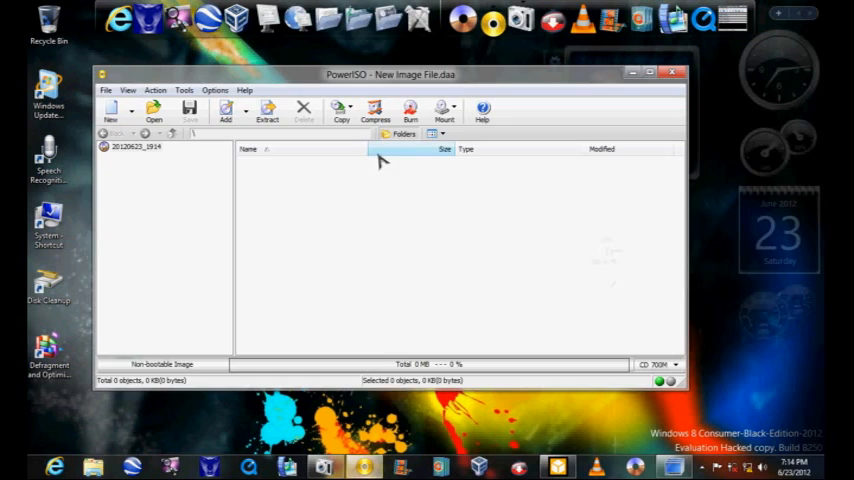
# Step: Open mycd.iso from My ISO Files in PowerISO, then close PowerISO
pyautogui.click(153, 108)
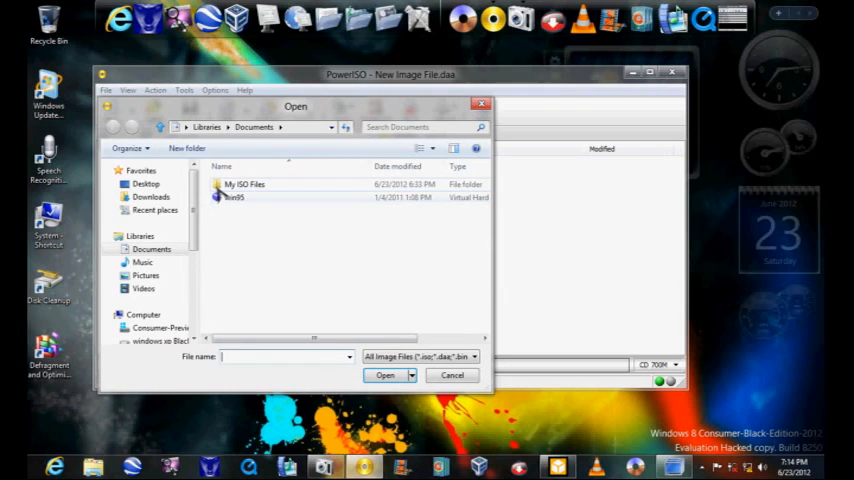
pyautogui.doubleClick(244, 184)
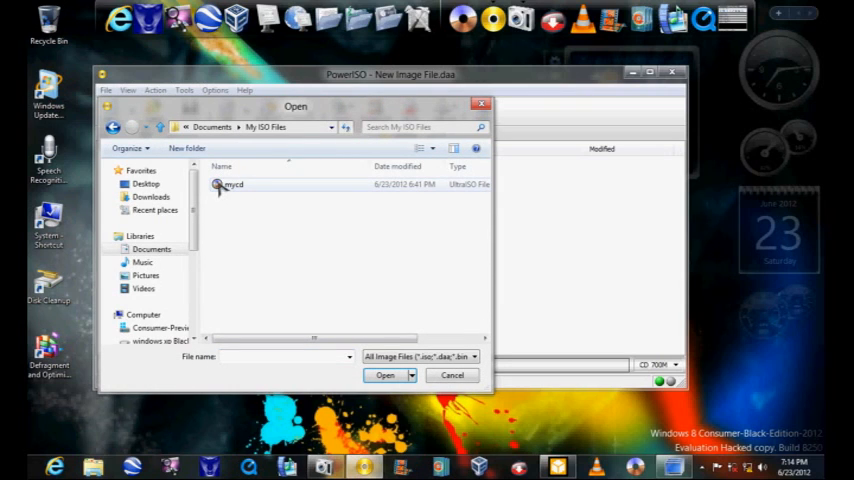
pyautogui.moveTo(230, 185)
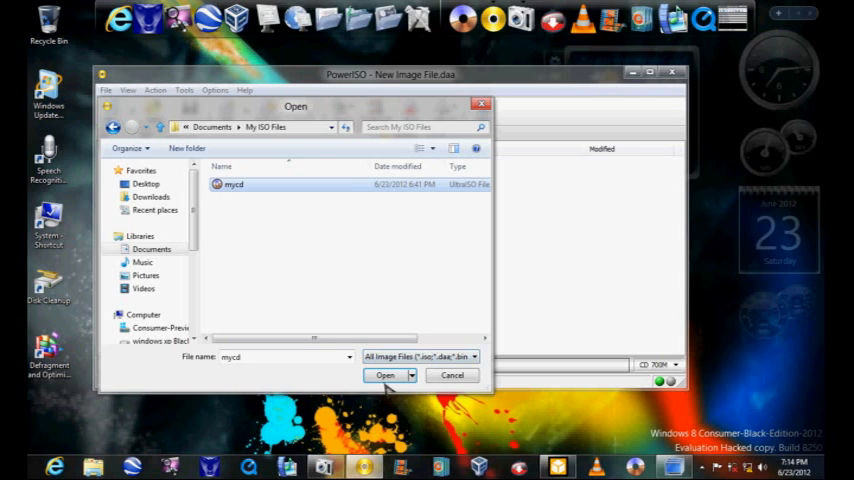
pyautogui.click(385, 375)
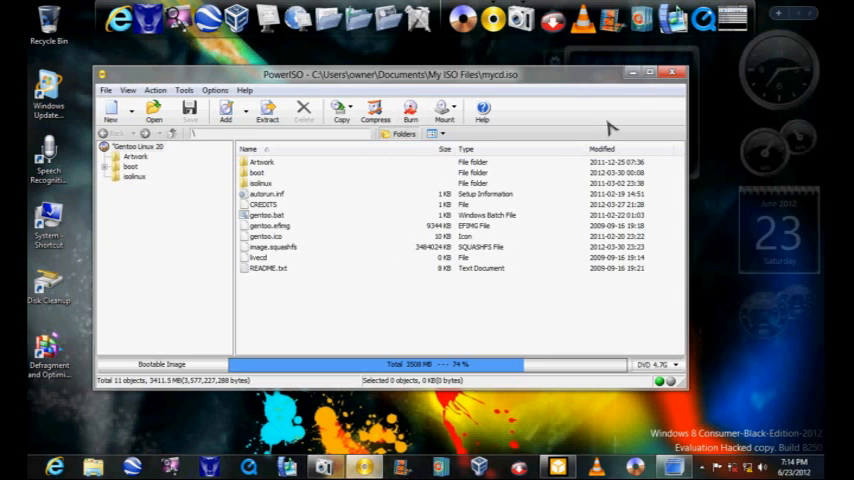
pyautogui.click(674, 73)
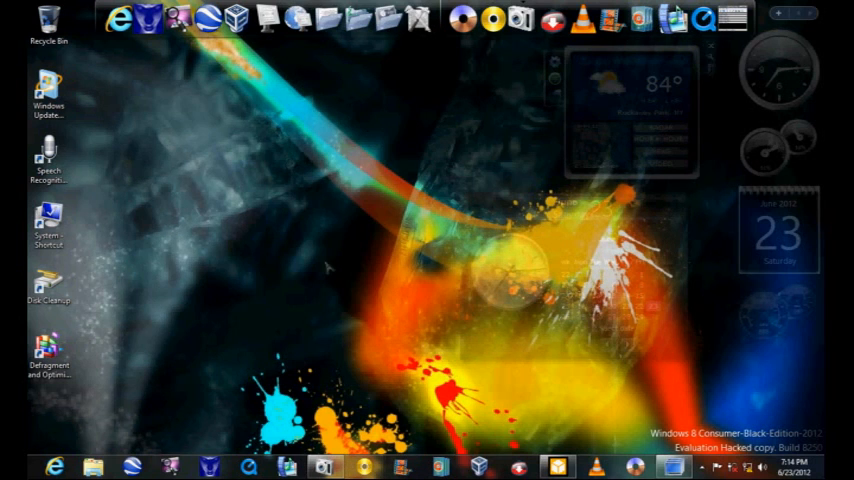
# Step: In Speech Recognition's Text to Speech settings, choose a voice, preview it, then stop
pyautogui.doubleClick(48, 160)
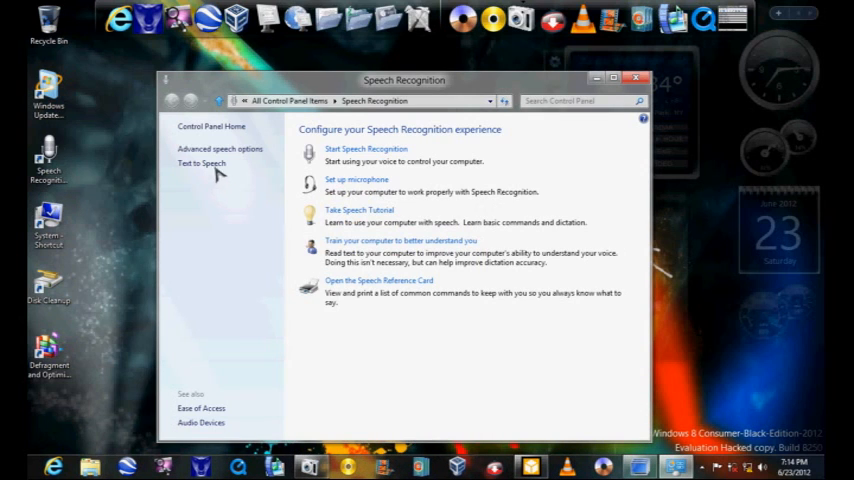
pyautogui.click(200, 163)
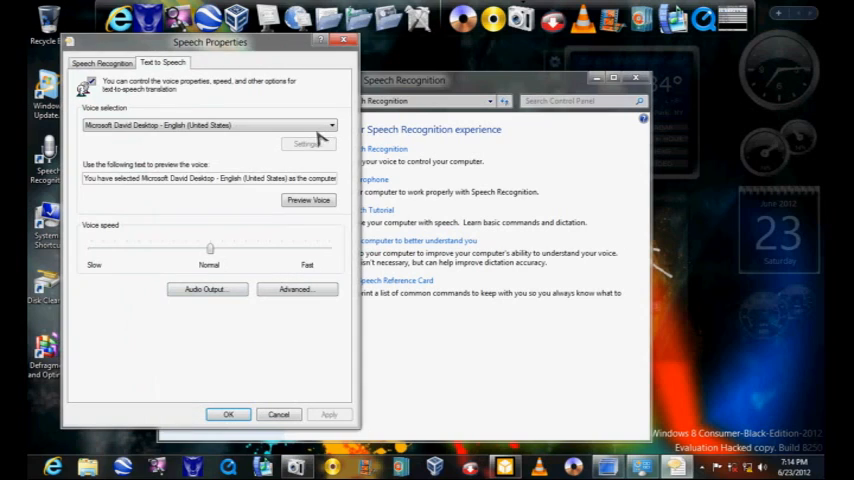
pyautogui.moveTo(280, 167)
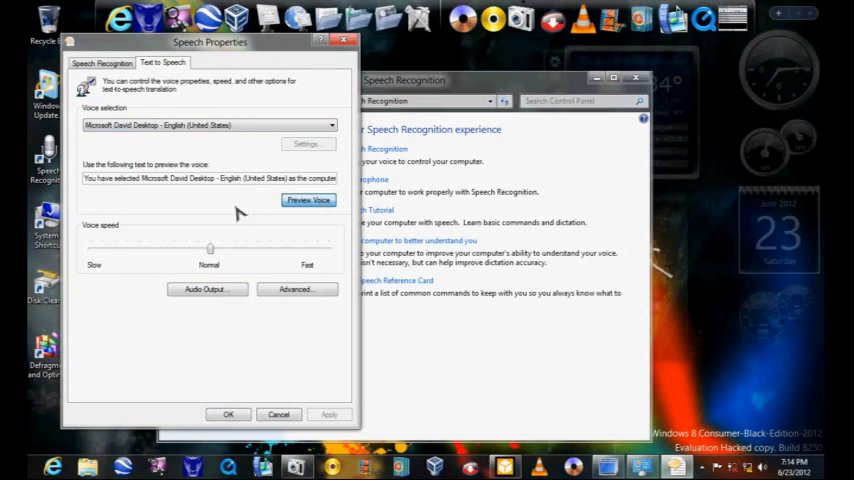
pyautogui.click(308, 200)
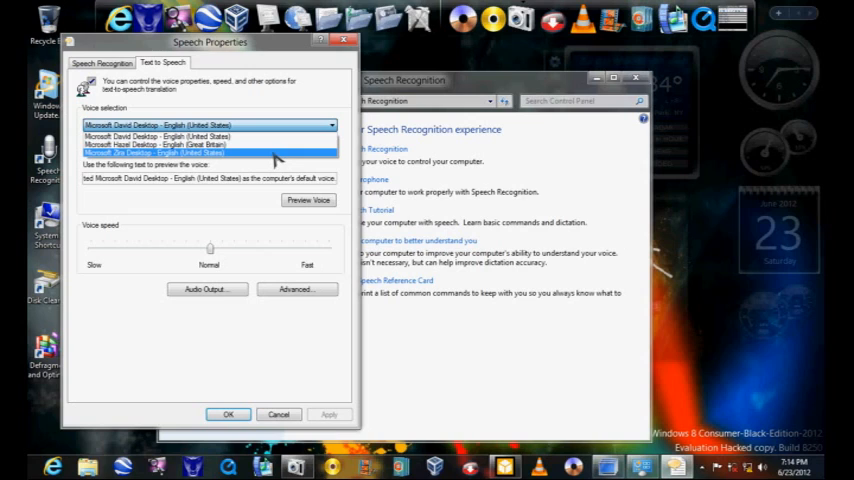
pyautogui.click(210, 152)
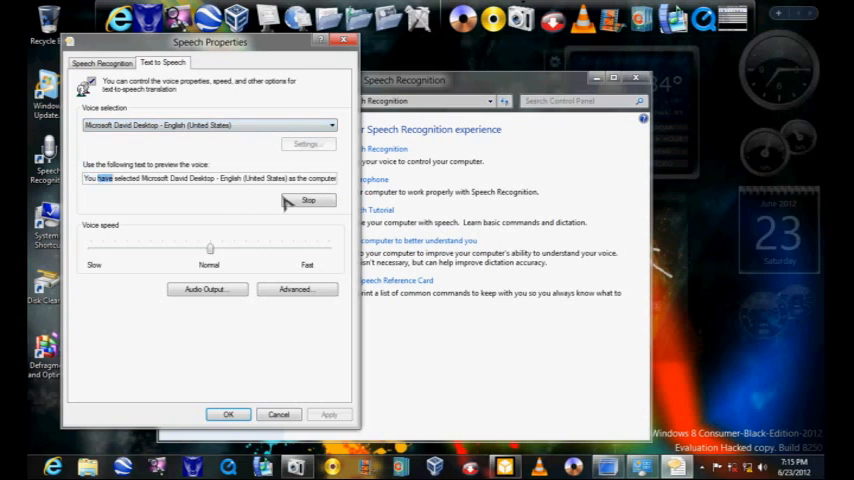
pyautogui.click(308, 200)
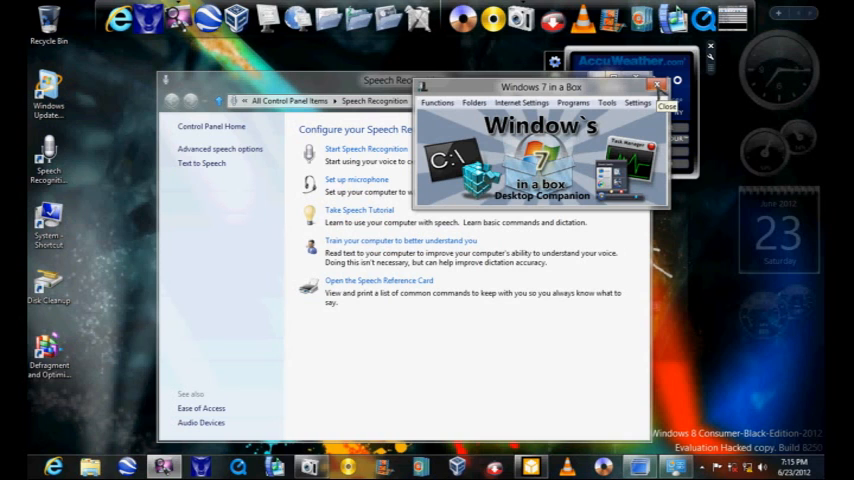
# Step: Close Windows 7 in a Box, dismiss the calendar gadget popup, and open System
pyautogui.click(666, 86)
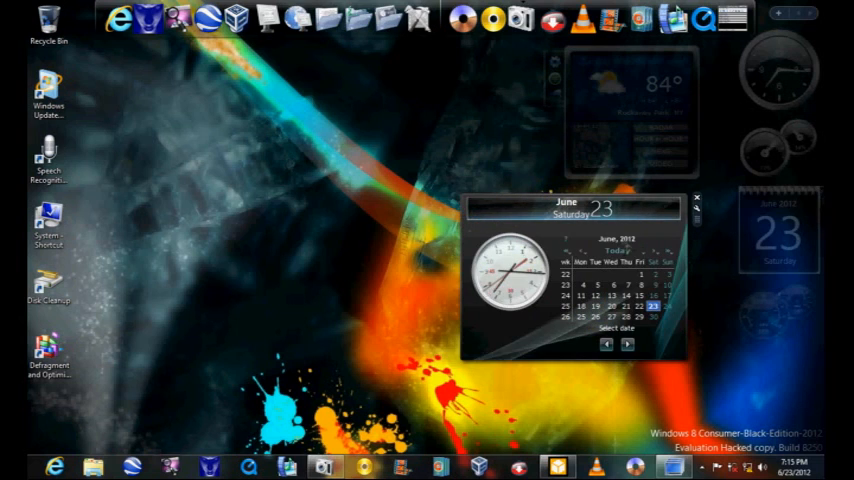
pyautogui.click(697, 197)
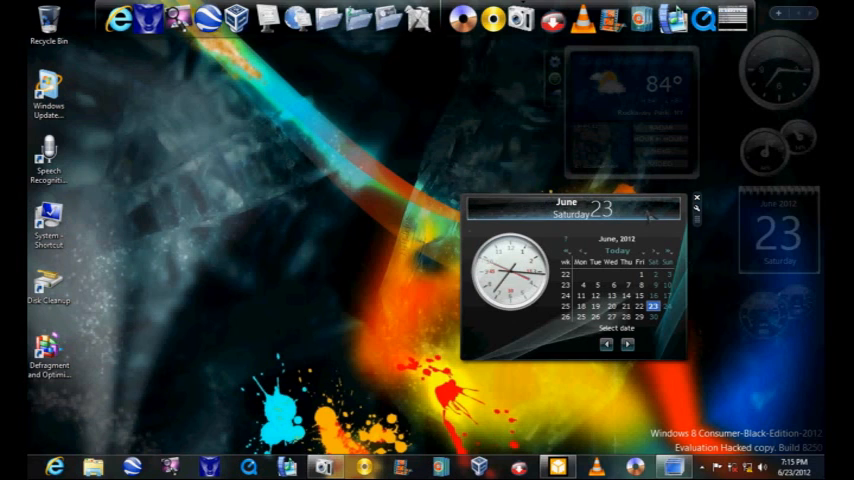
pyautogui.click(697, 197)
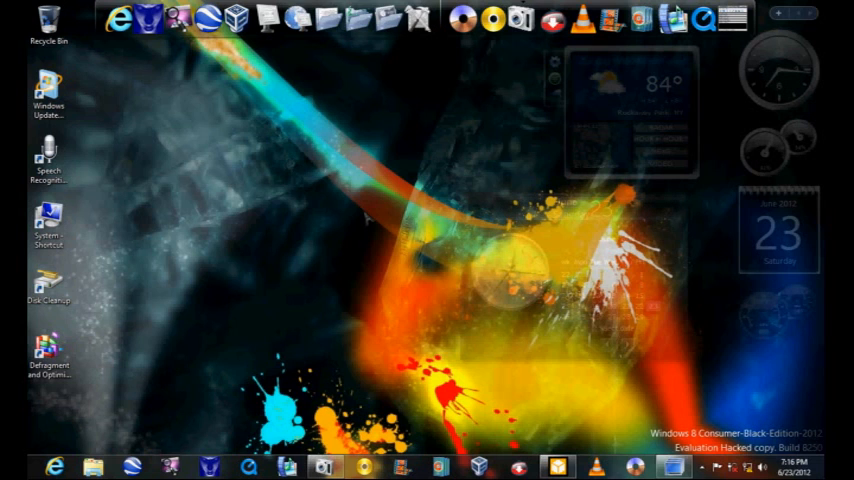
pyautogui.click(55, 466)
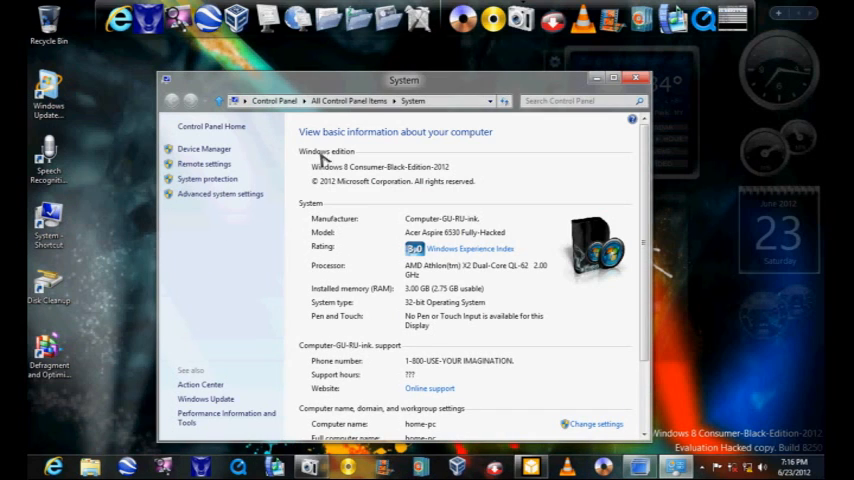
pyautogui.moveTo(378, 177)
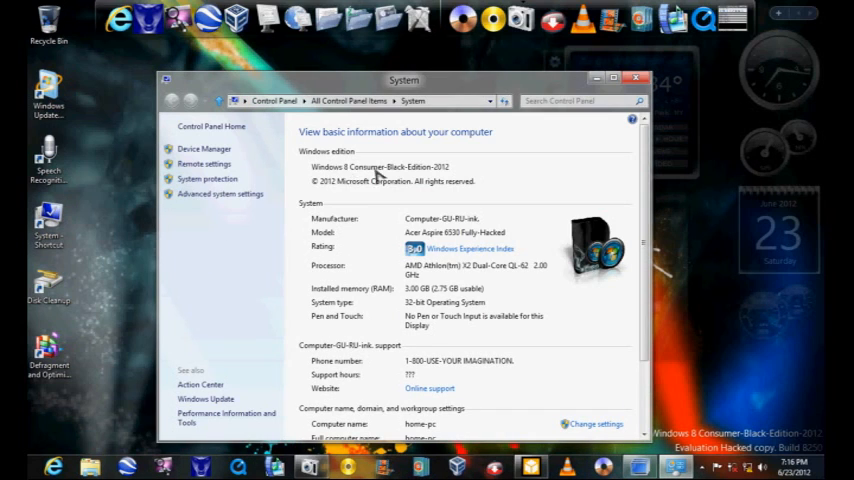
pyautogui.moveTo(435, 178)
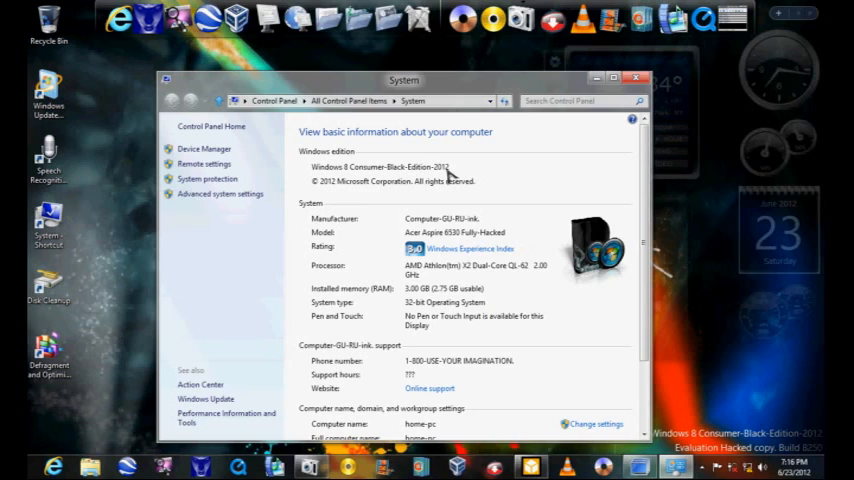
pyautogui.moveTo(398, 228)
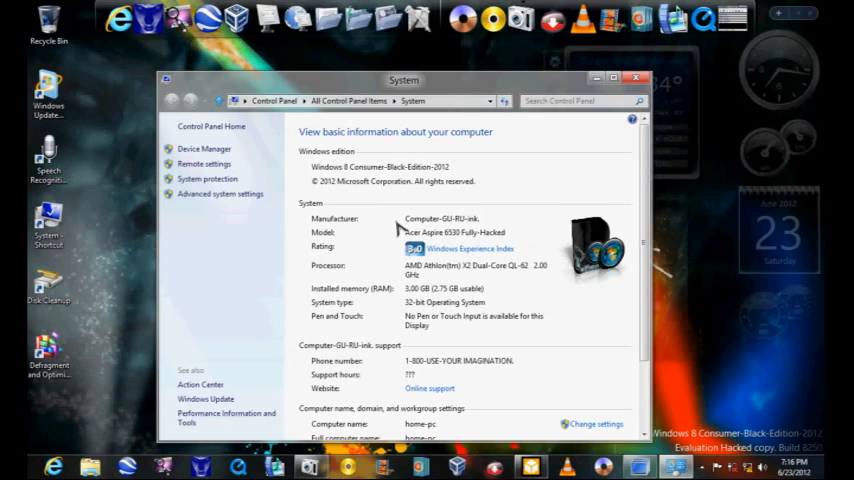
pyautogui.moveTo(490, 230)
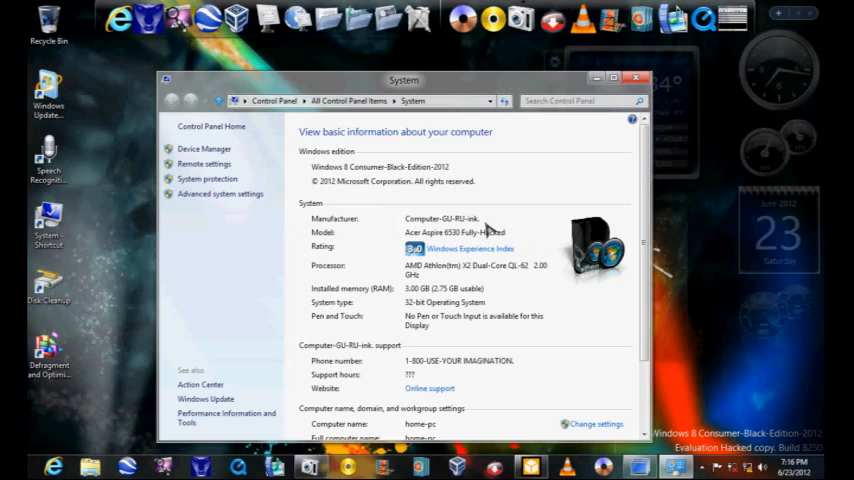
pyautogui.moveTo(450, 245)
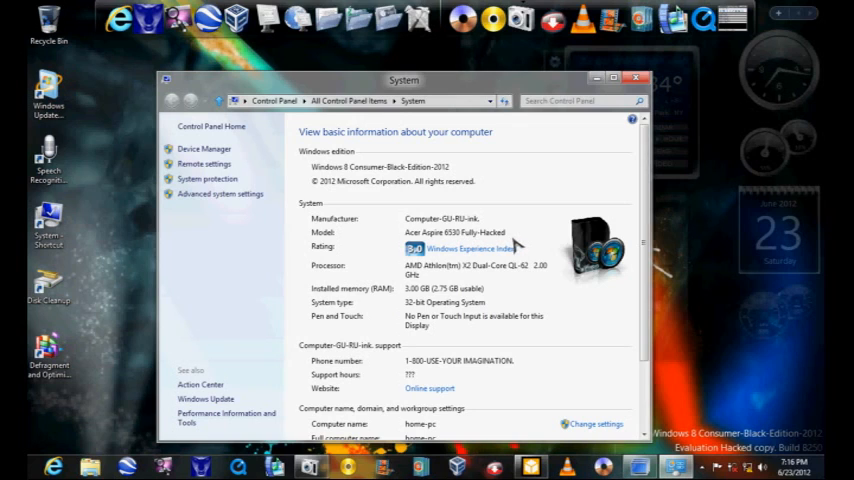
pyautogui.moveTo(632, 308)
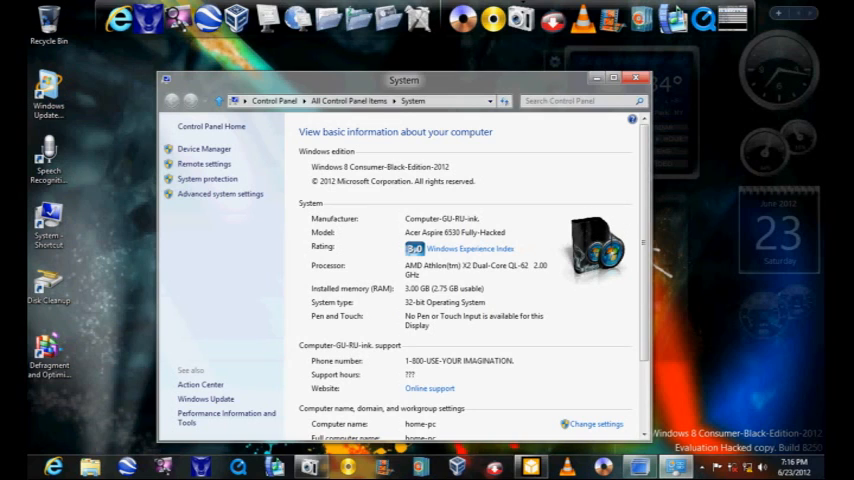
pyautogui.moveTo(590, 343)
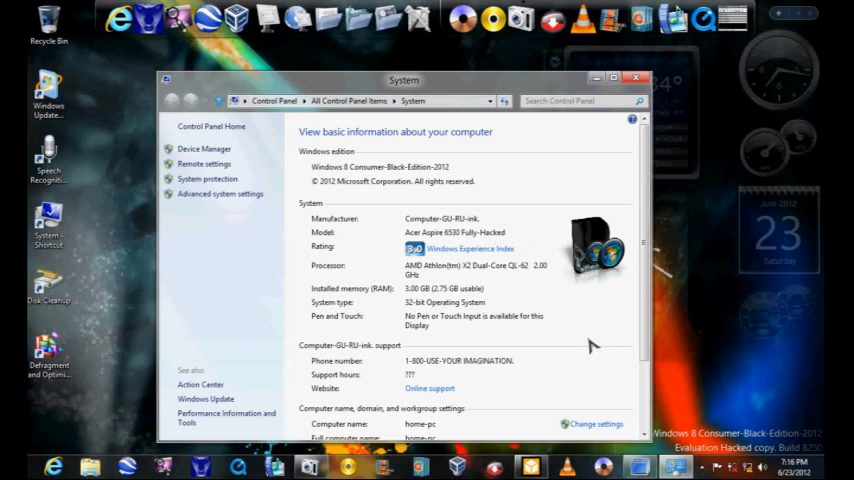
pyautogui.moveTo(618, 303)
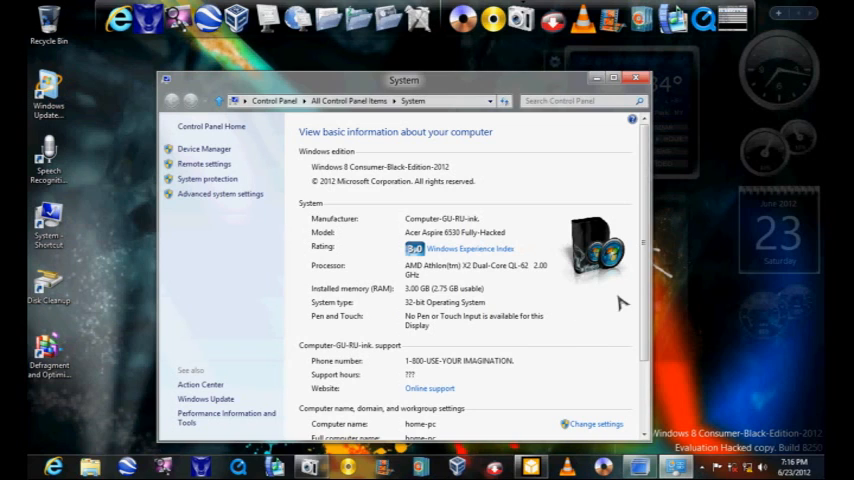
pyautogui.moveTo(373, 370)
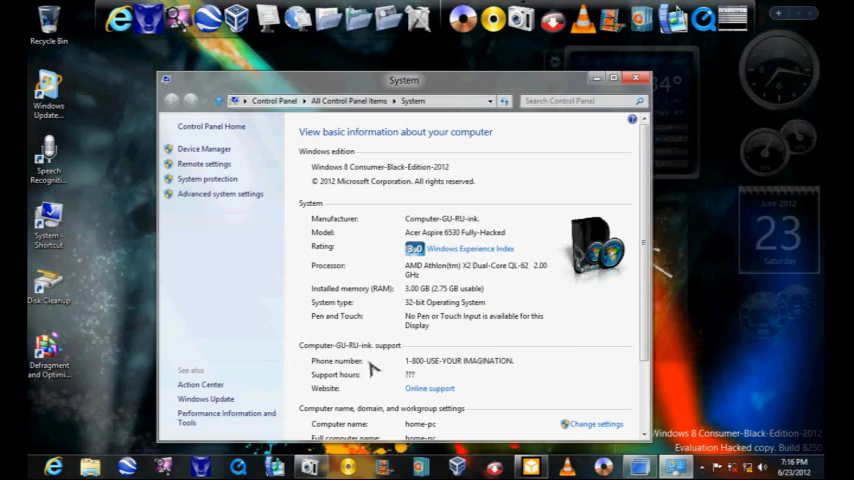
pyautogui.moveTo(413, 370)
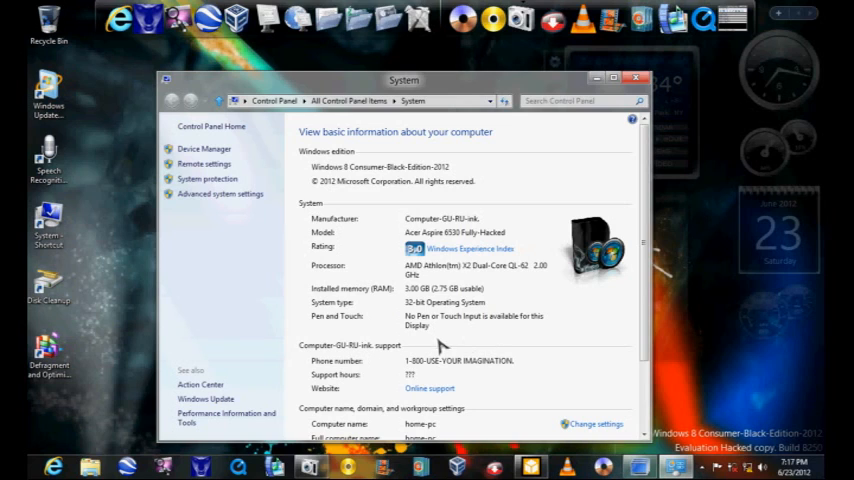
pyautogui.moveTo(465, 378)
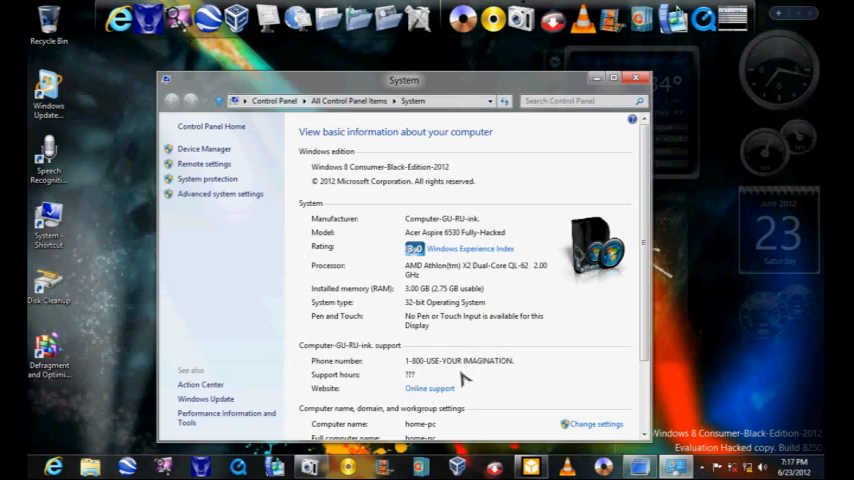
# Step: Scroll the System page down to the computer name and activation sections
pyautogui.scroll(-3)
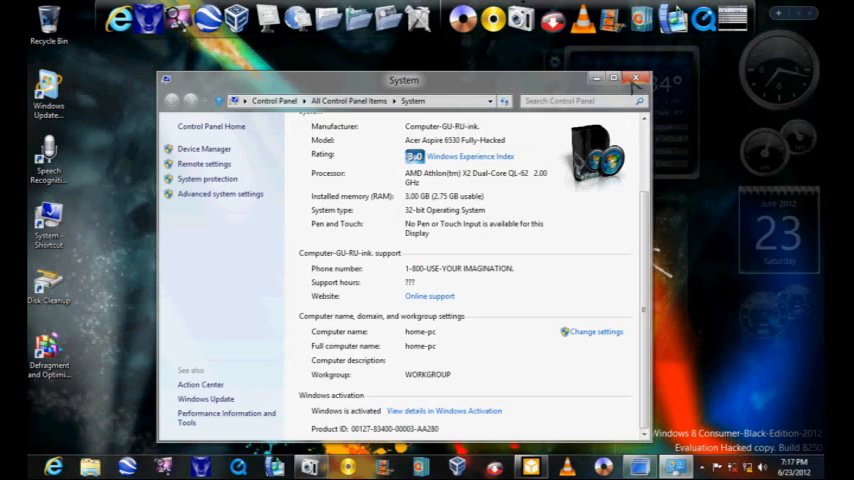
pyautogui.click(637, 78)
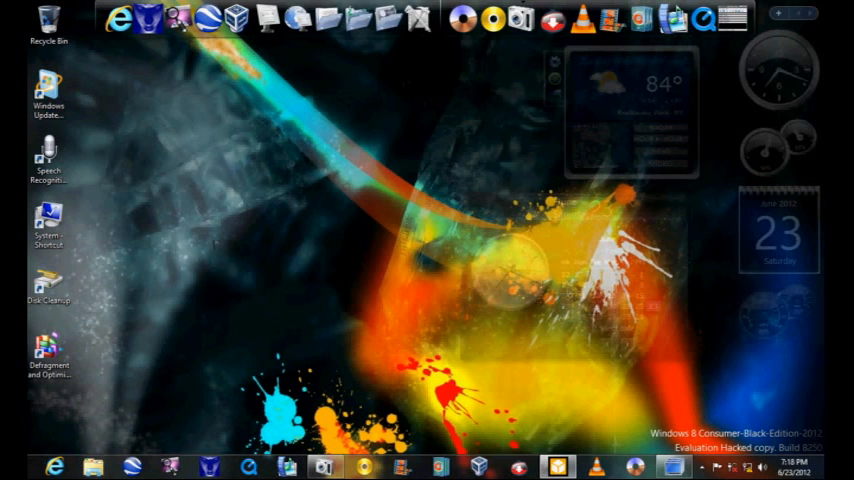
pyautogui.moveTo(162, 392)
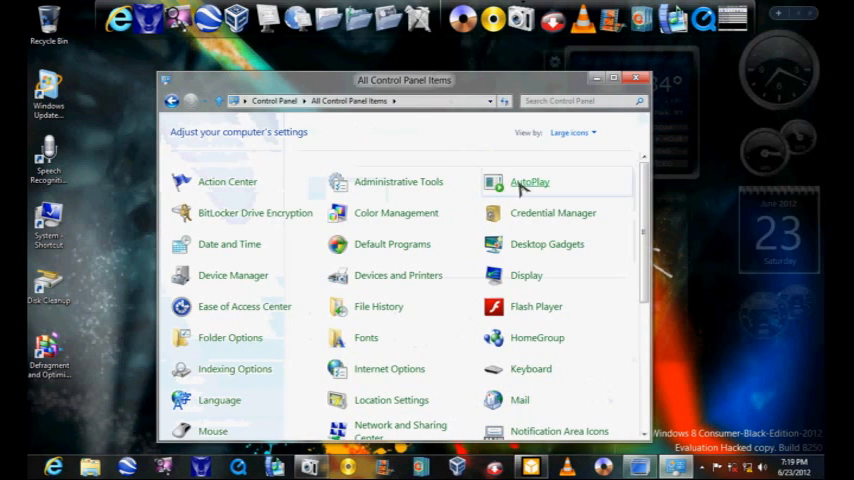
# Step: Scroll All Control Panel Items down and open User Accounts
pyautogui.scroll(-3)
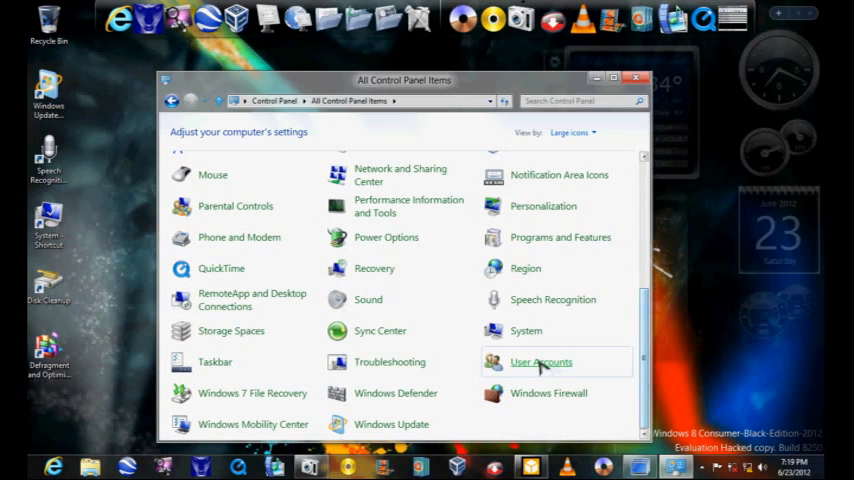
pyautogui.click(541, 362)
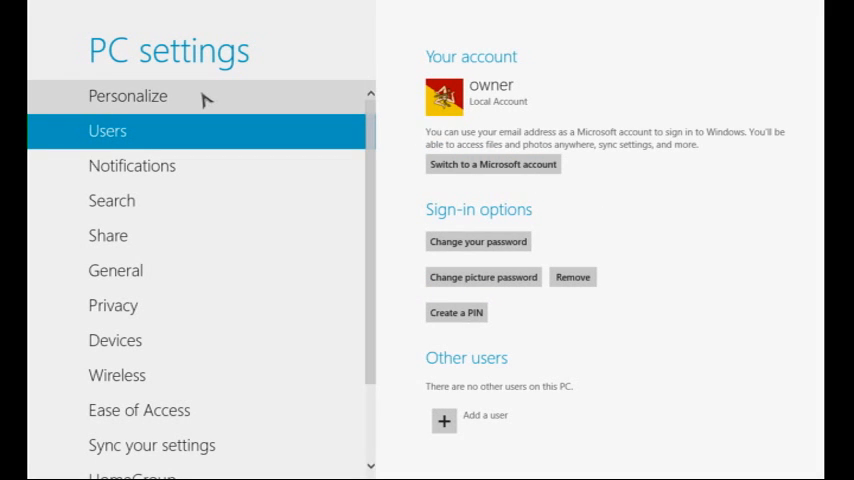
# Step: Under Personalize, try several Start screen background patterns and settle on a dark one
pyautogui.click(127, 96)
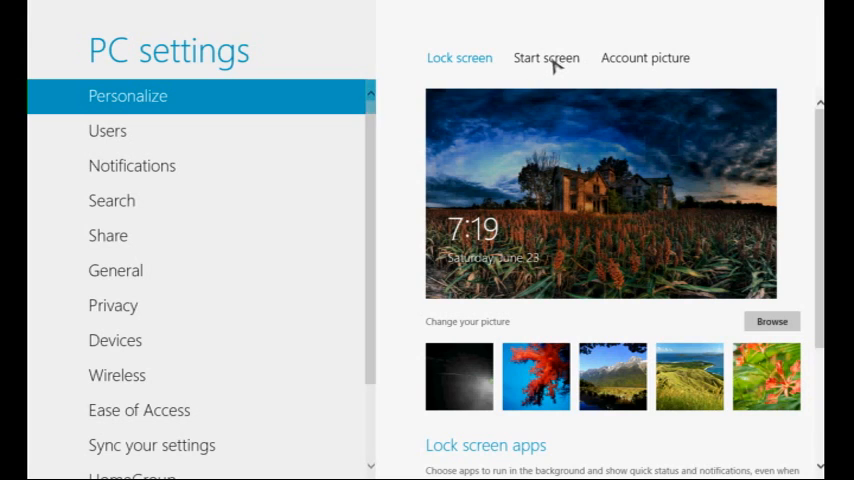
pyautogui.click(546, 57)
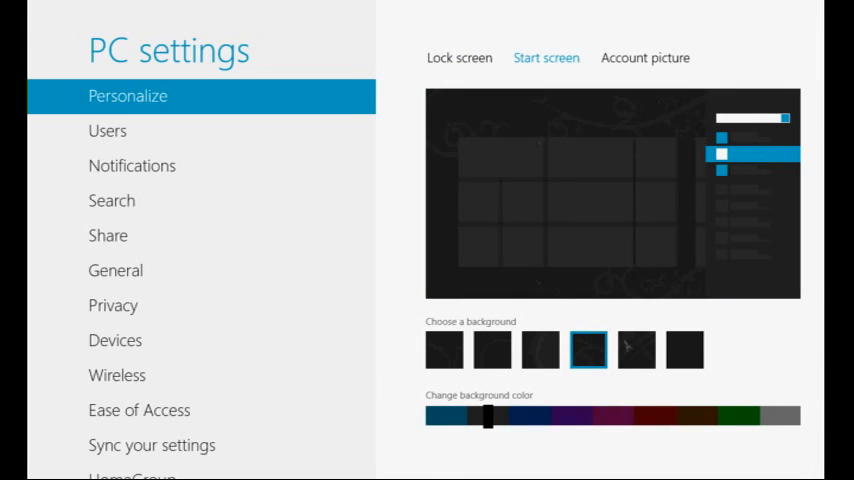
pyautogui.click(636, 349)
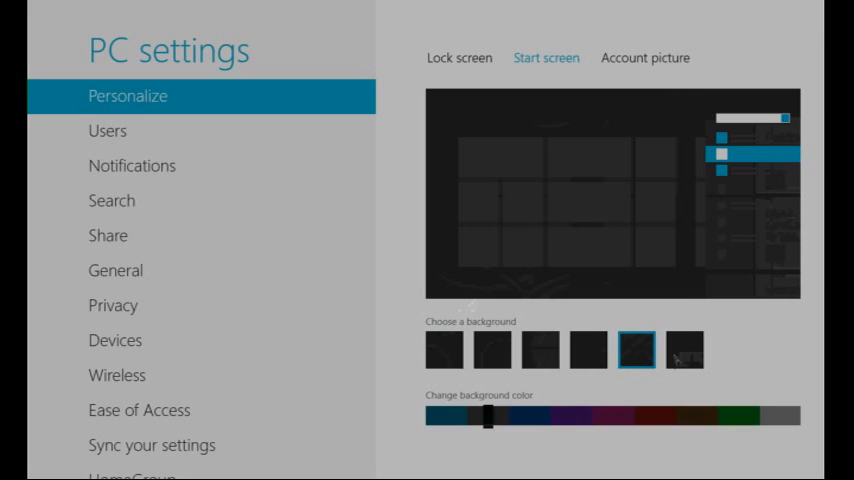
pyautogui.click(684, 349)
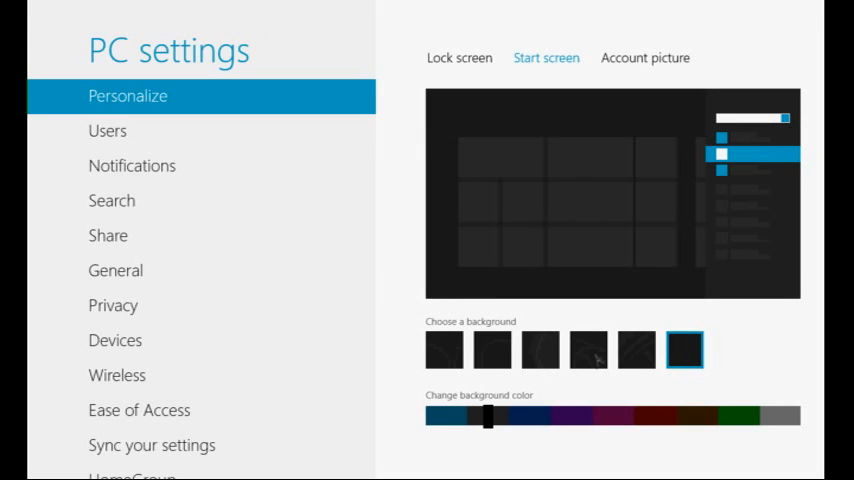
pyautogui.click(589, 350)
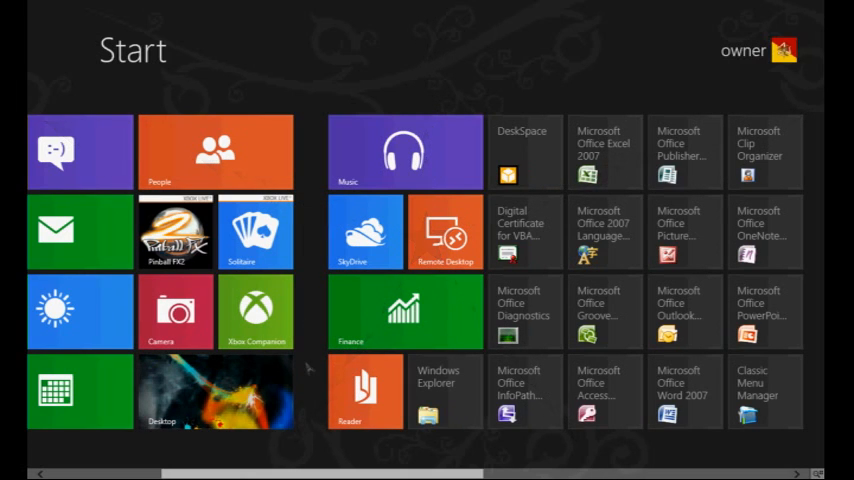
# Step: Scroll the Start screen left and launch the Pinball FX2 tile
pyautogui.hscroll(-3)
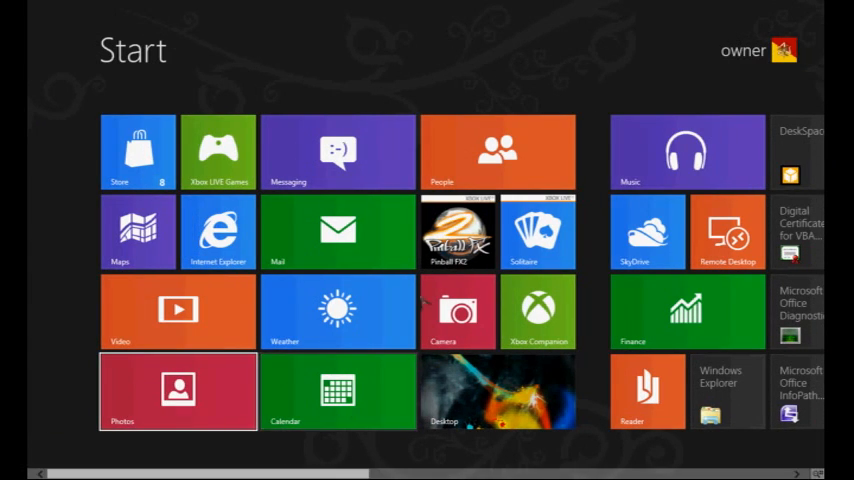
pyautogui.click(457, 232)
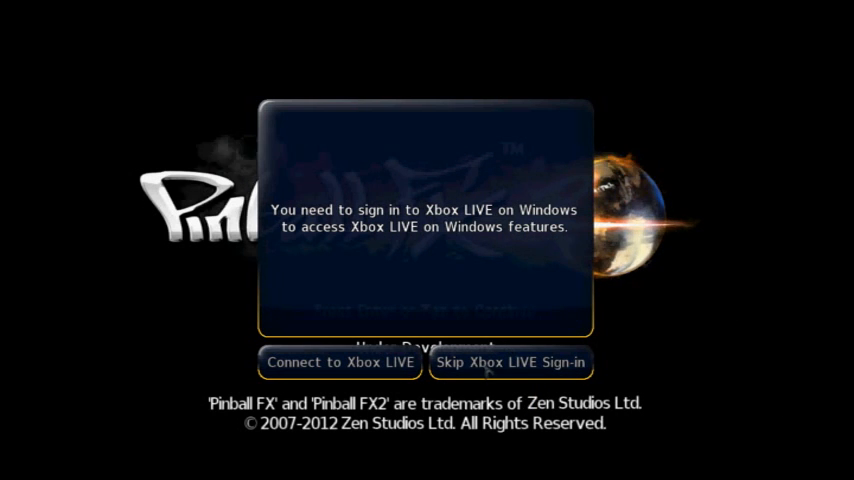
# Step: Skip Xbox LIVE sign-in and start a Single Player game on Sorcerer's Lair
pyautogui.click(510, 362)
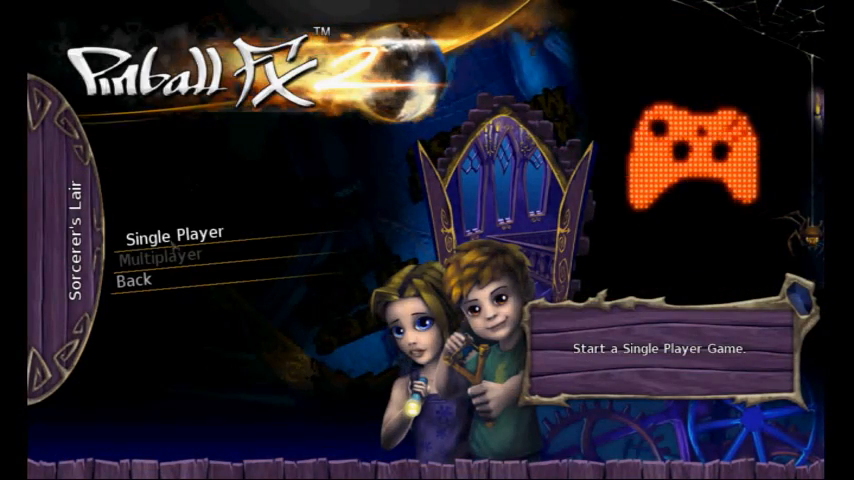
pyautogui.click(174, 232)
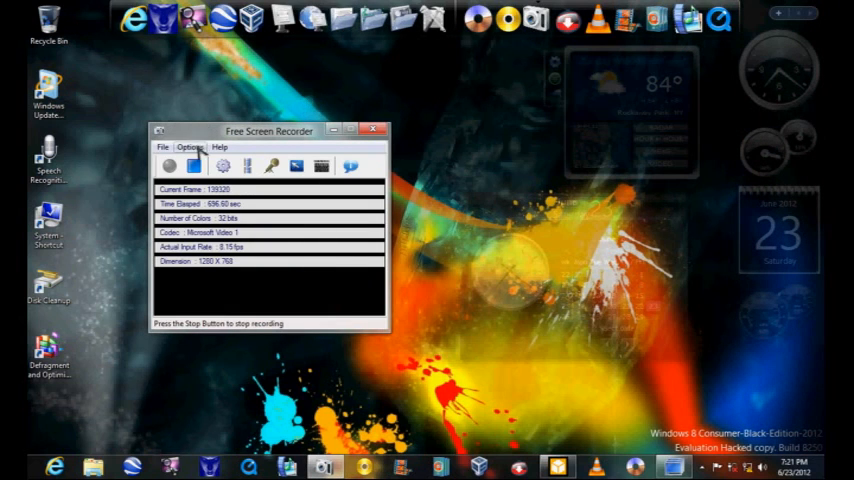
pyautogui.moveTo(194, 166)
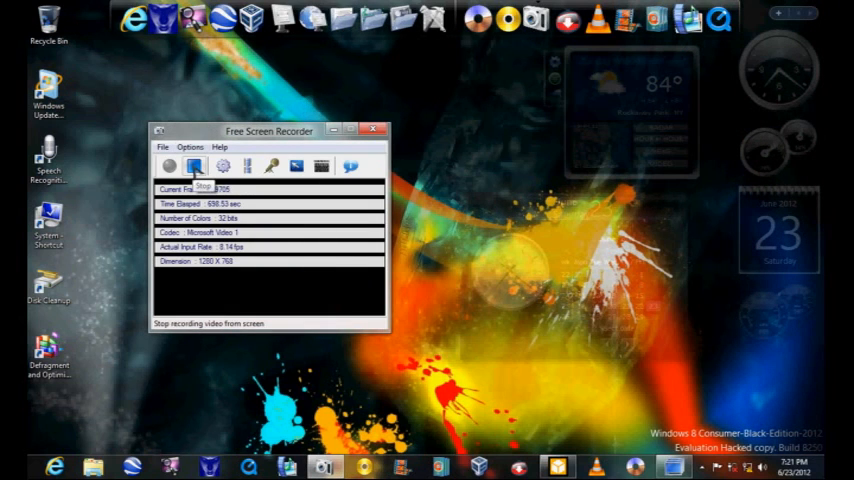